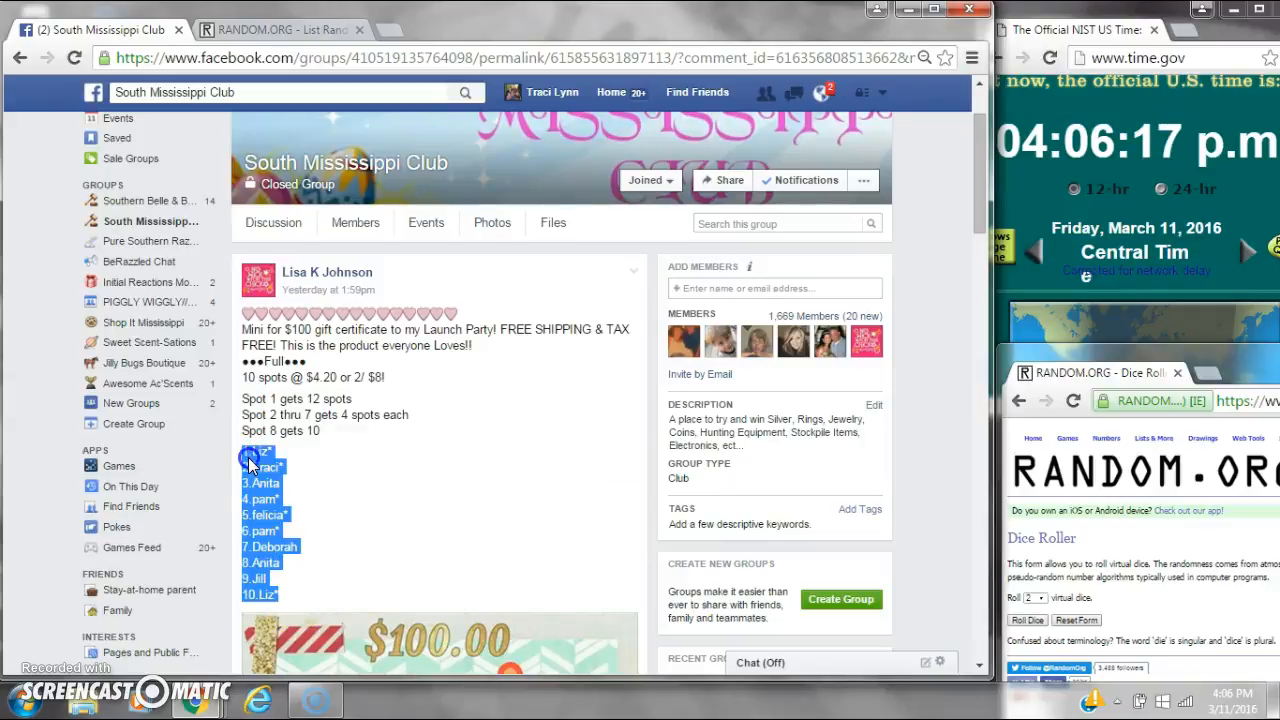
# Comment 'live' on the 10-spot gift certificate post and check the current time
pyautogui.scroll(-3)
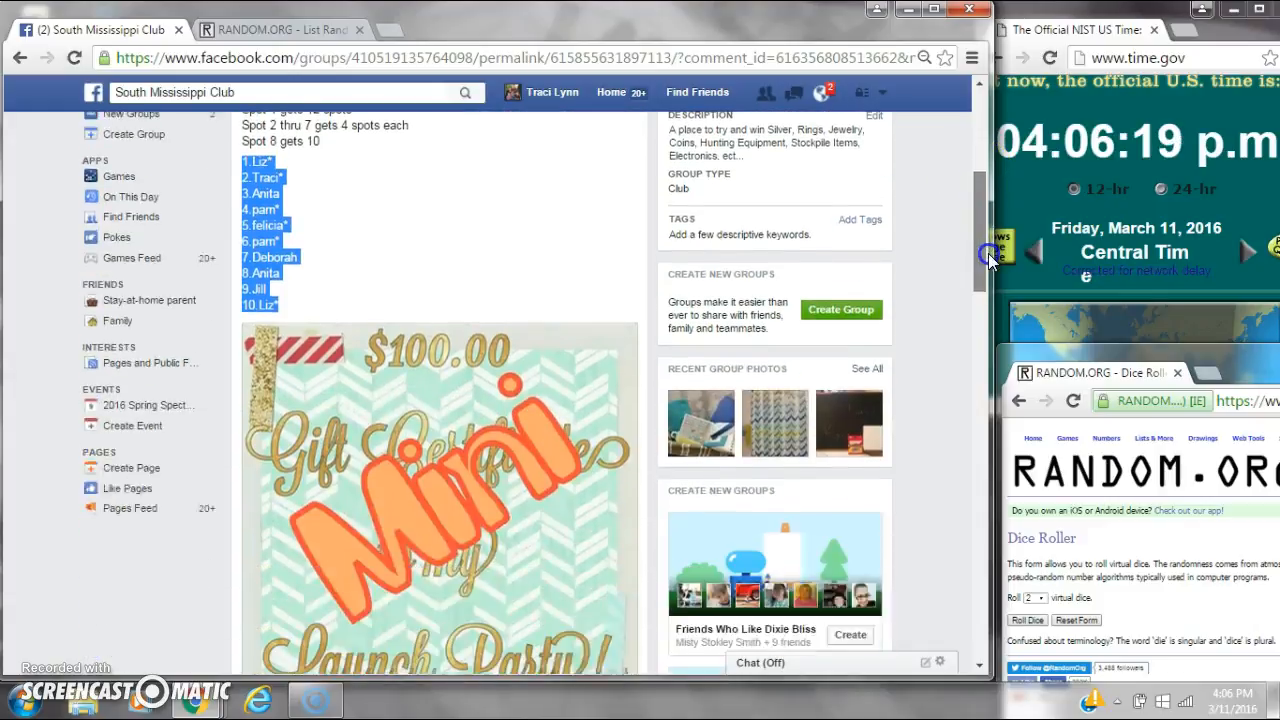
pyautogui.scroll(-3)
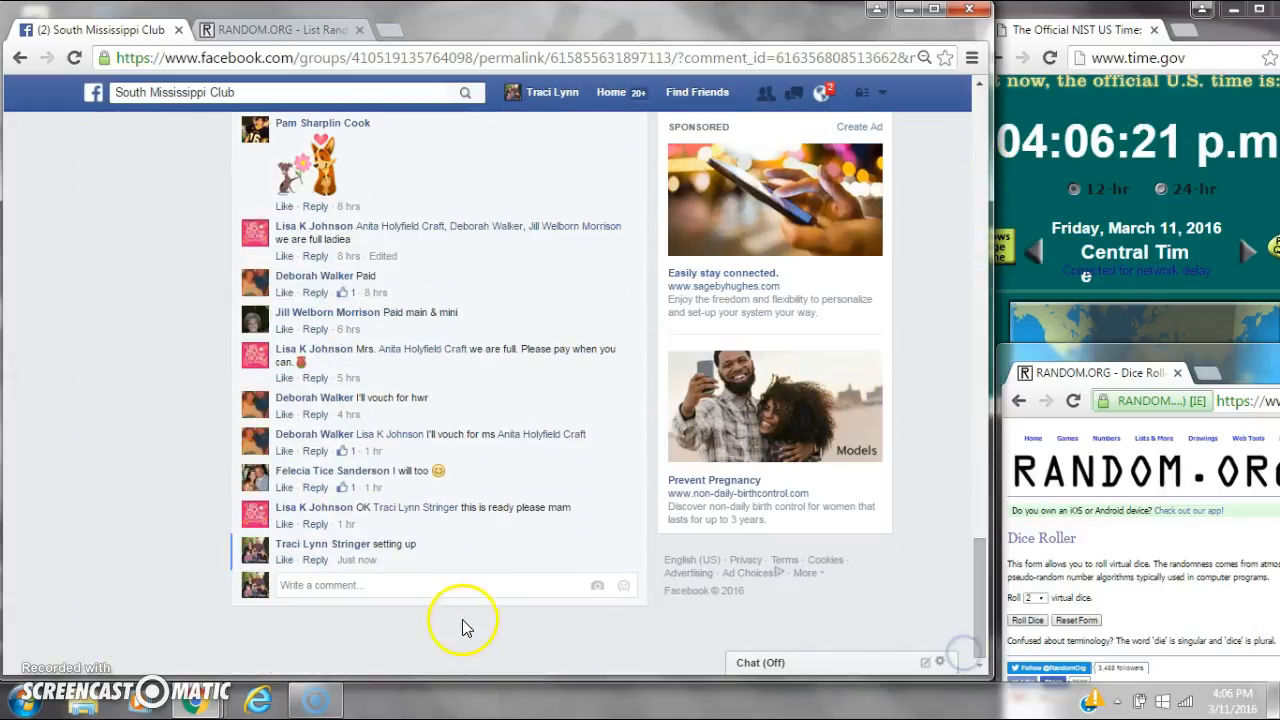
pyautogui.write('live')
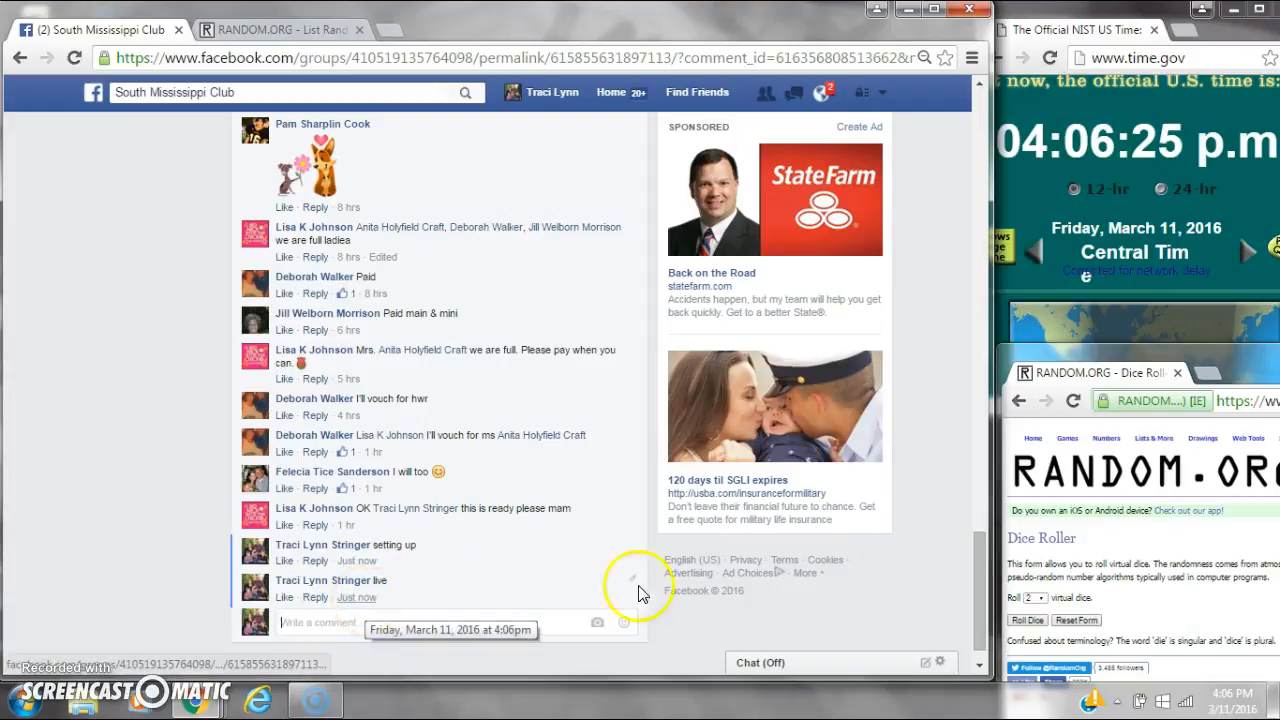
pyautogui.click(1231, 700)
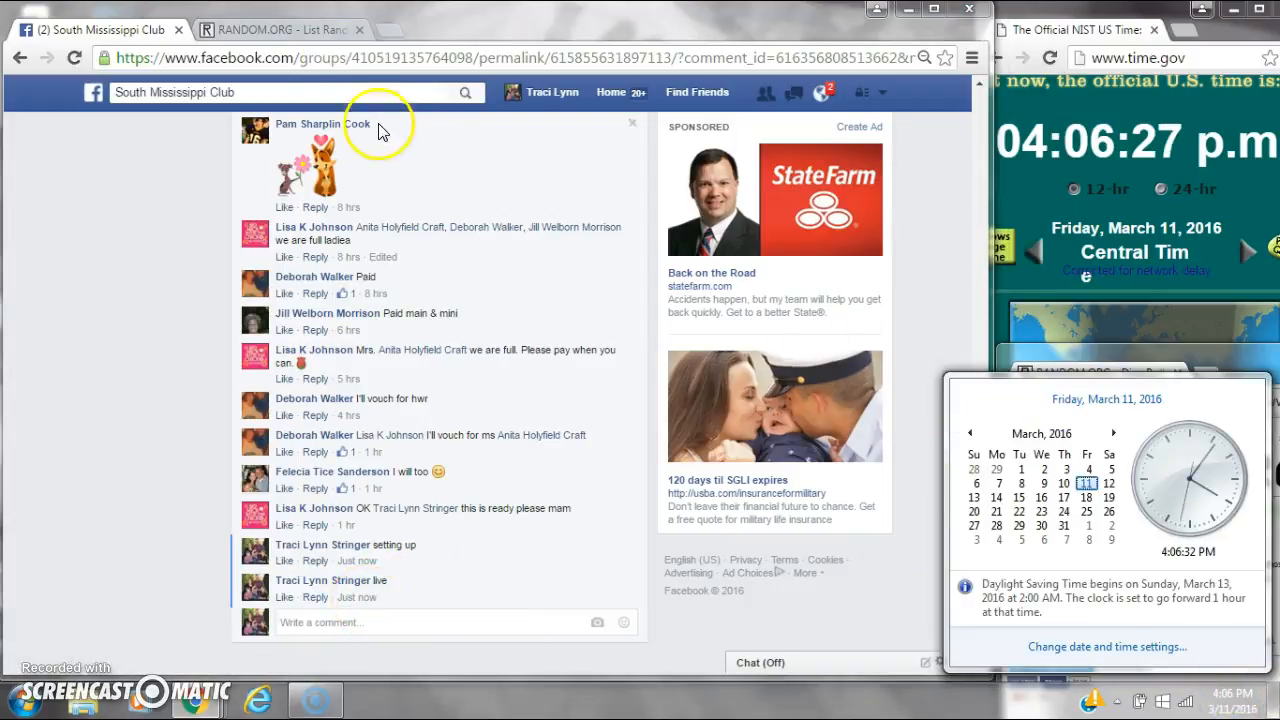
# On RANDOM.ORG, note the time and randomize the 10-name spot list once
pyautogui.click(280, 29)
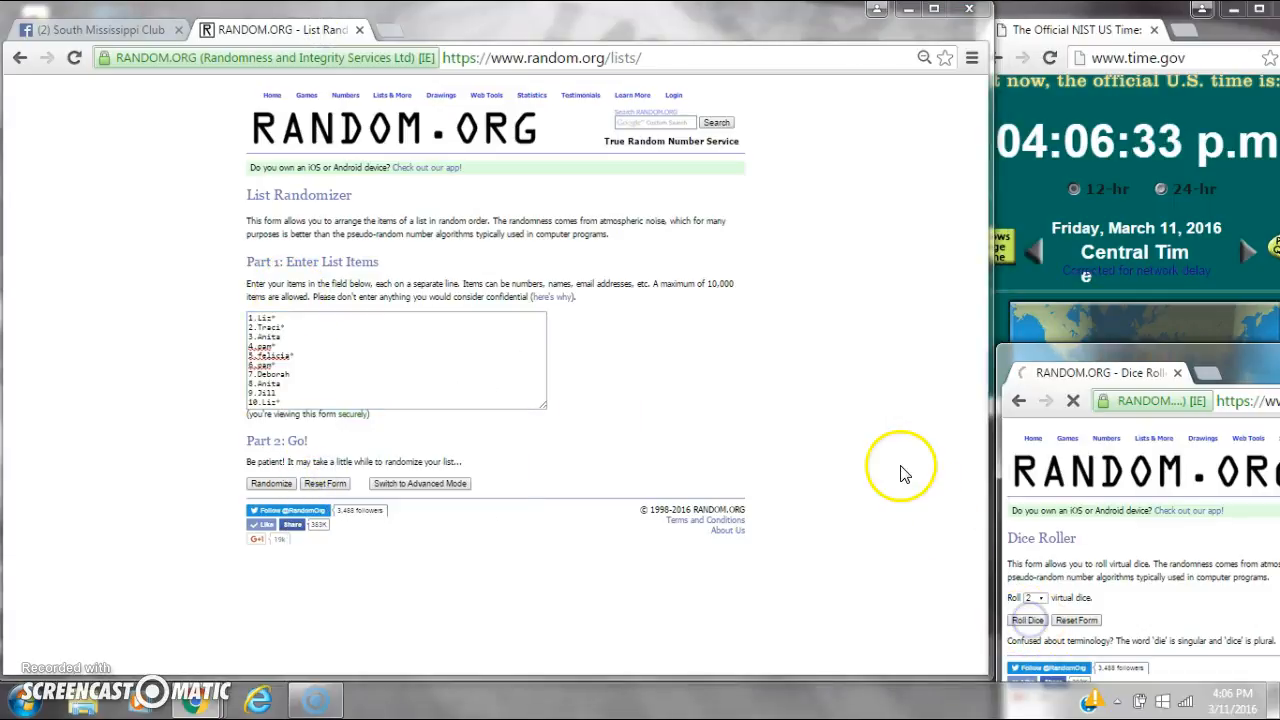
pyautogui.click(1027, 620)
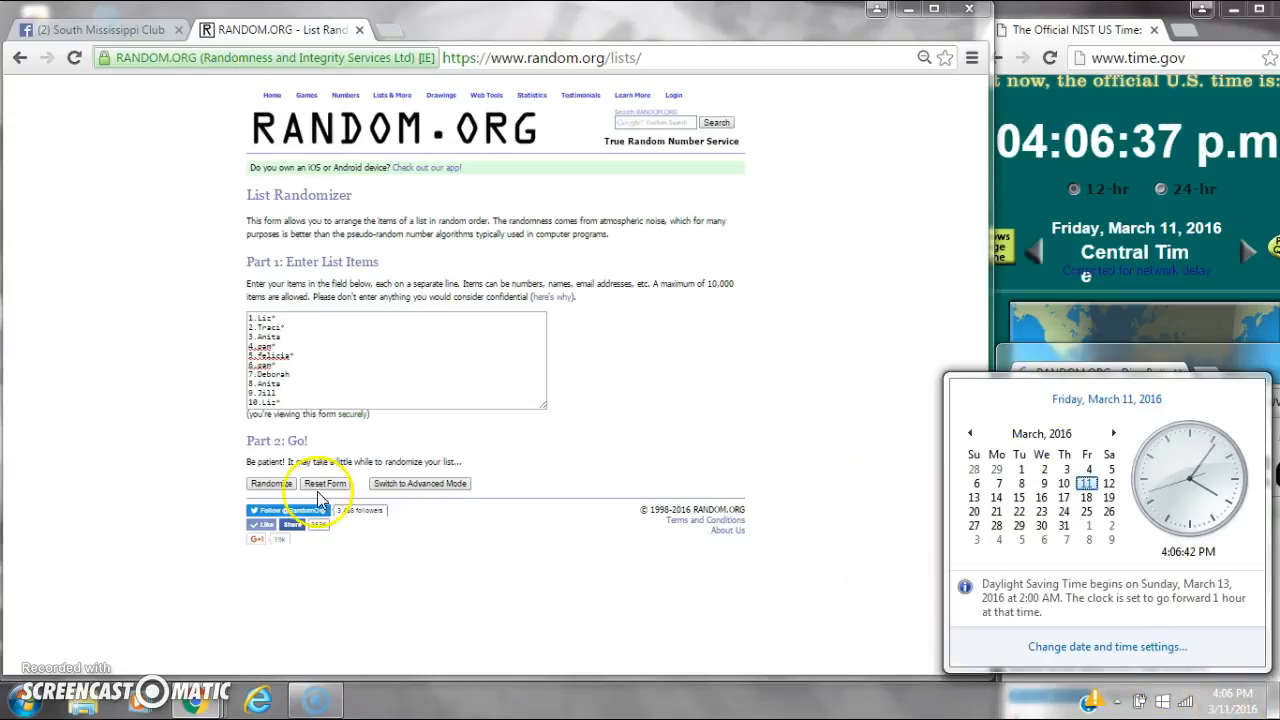
pyautogui.click(269, 483)
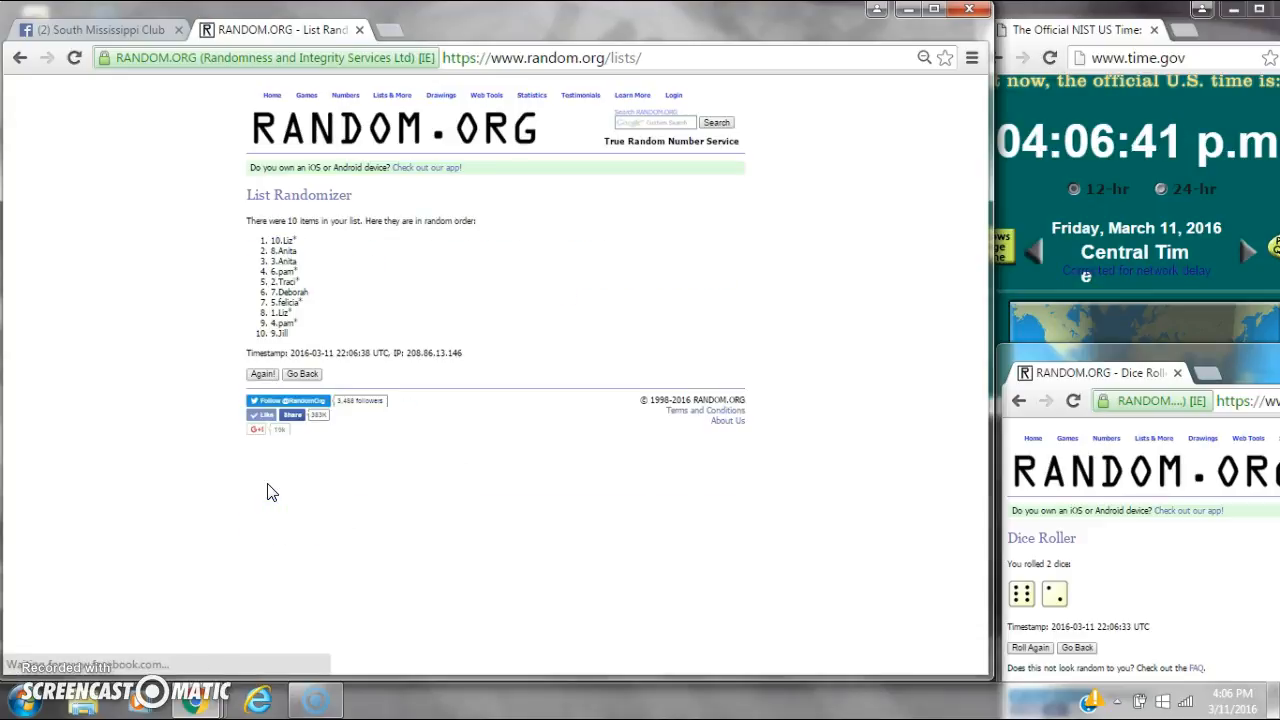
pyautogui.moveTo(865, 405)
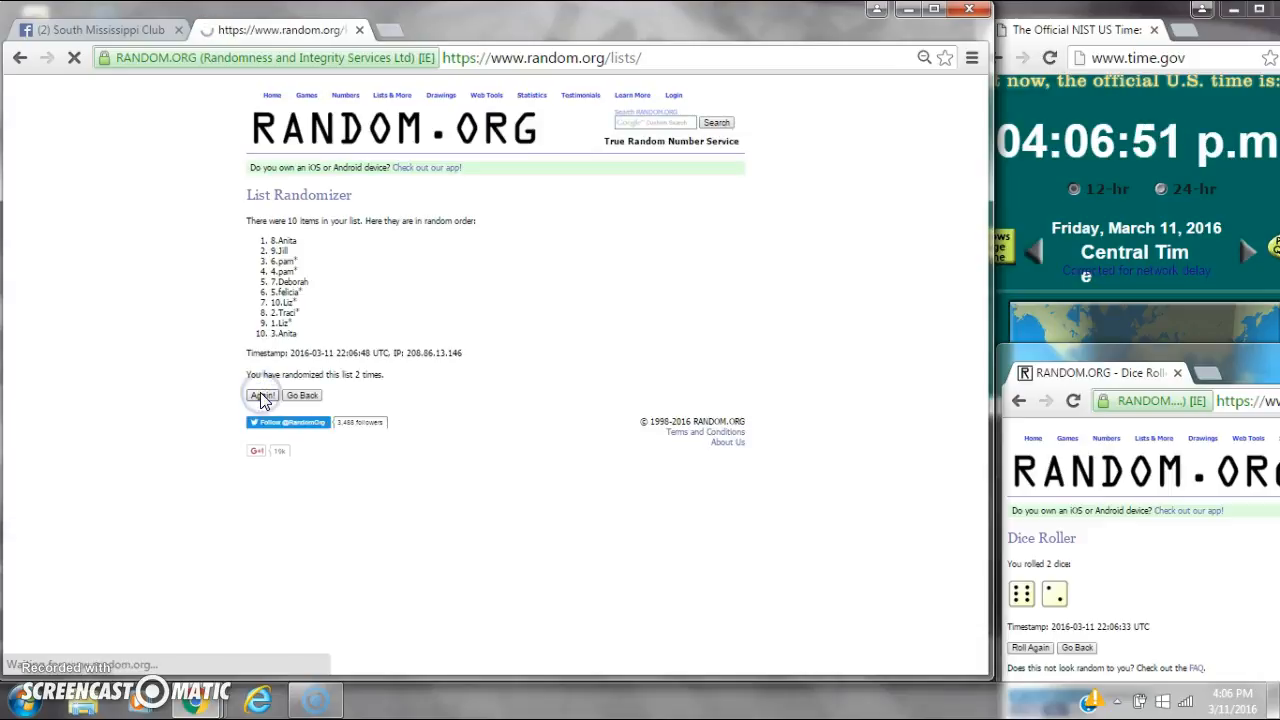
# Reshuffle the spot list until it reaches 8 randomizations, checking the time before the last one
pyautogui.click(261, 395)
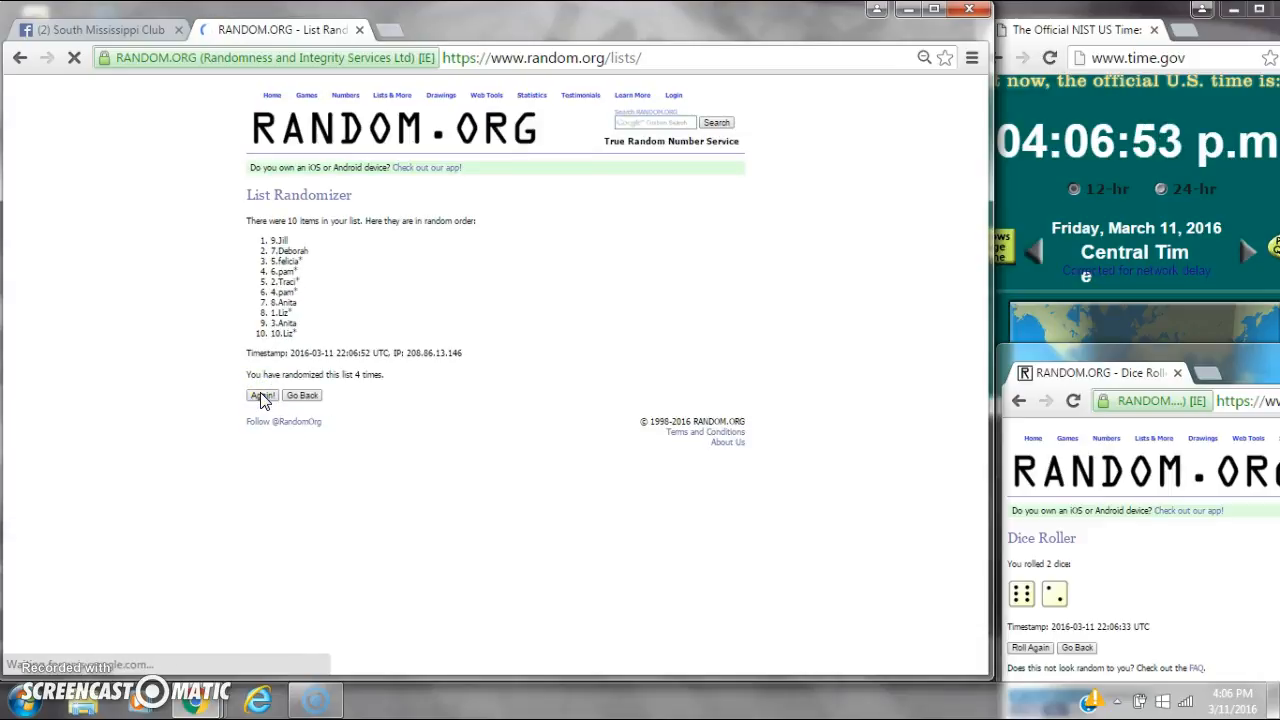
pyautogui.click(261, 395)
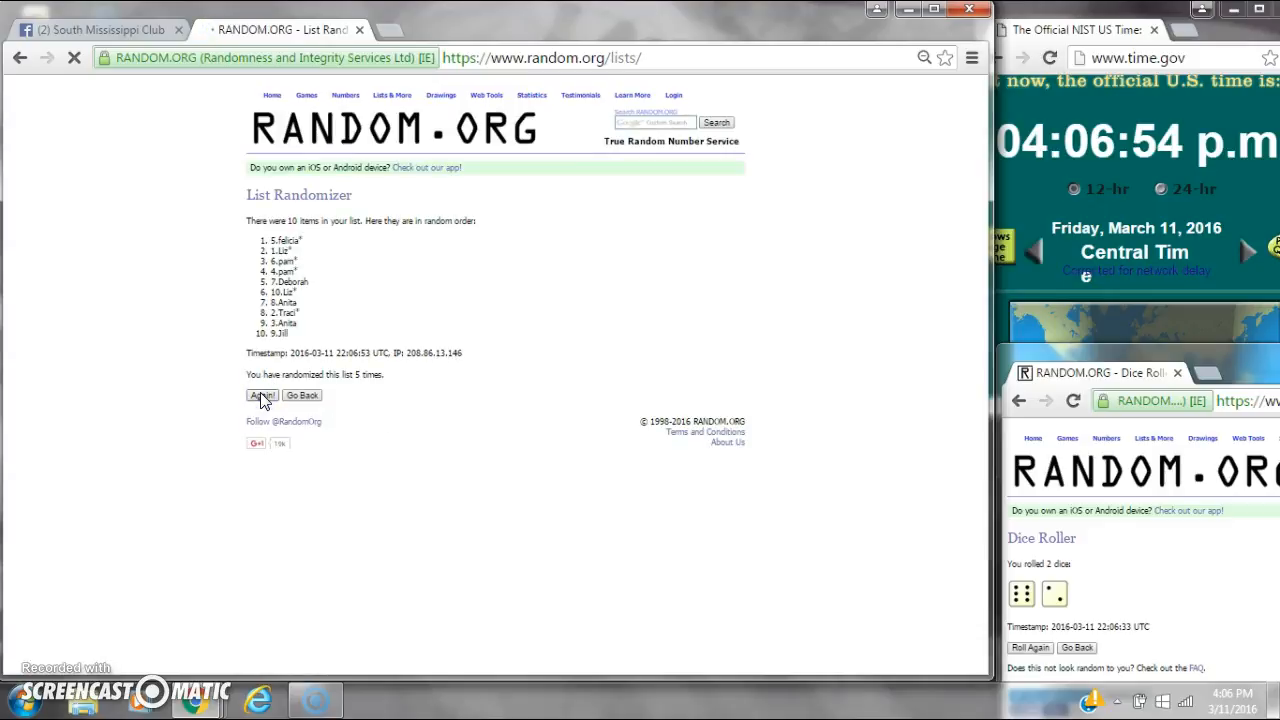
pyautogui.click(261, 394)
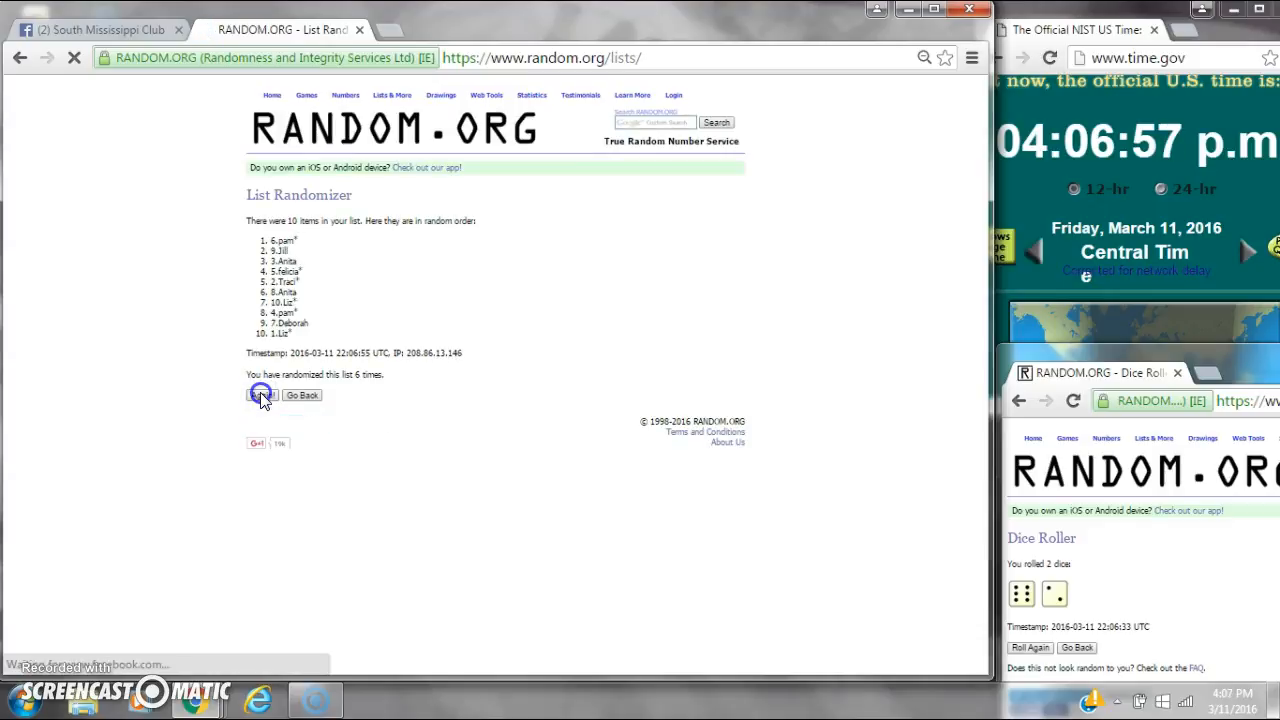
pyautogui.click(261, 394)
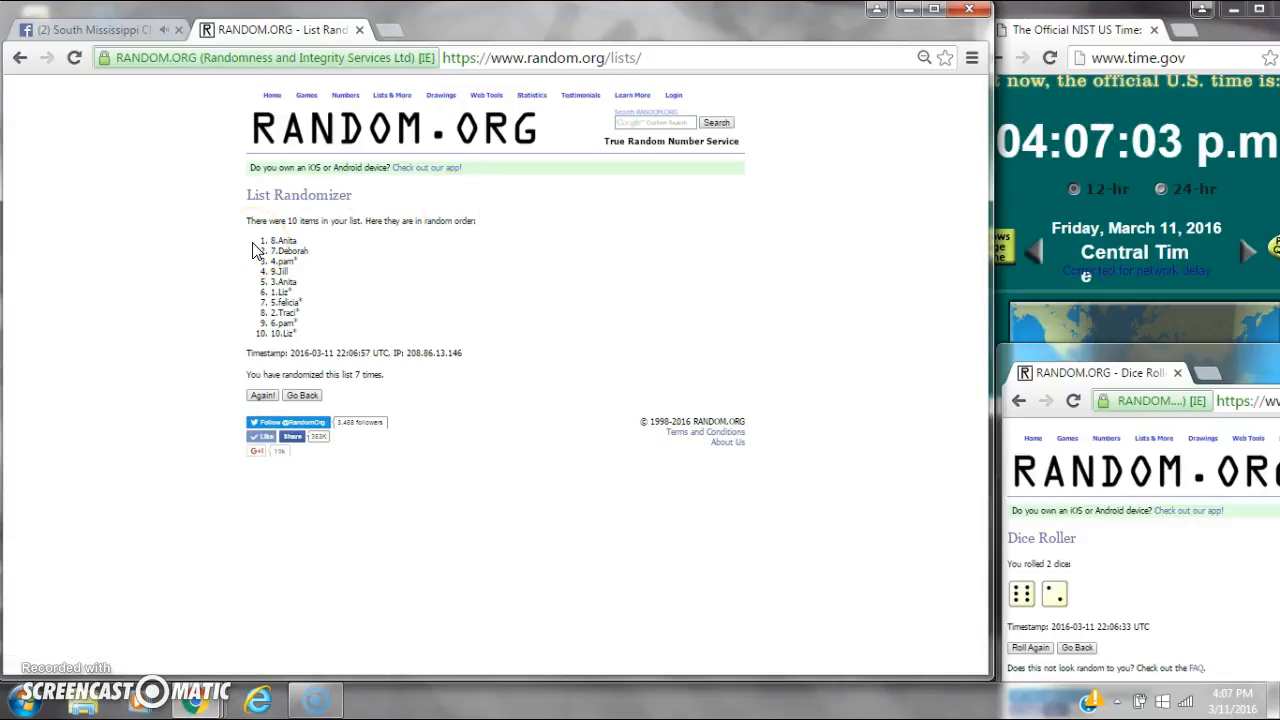
pyautogui.moveTo(1238, 588)
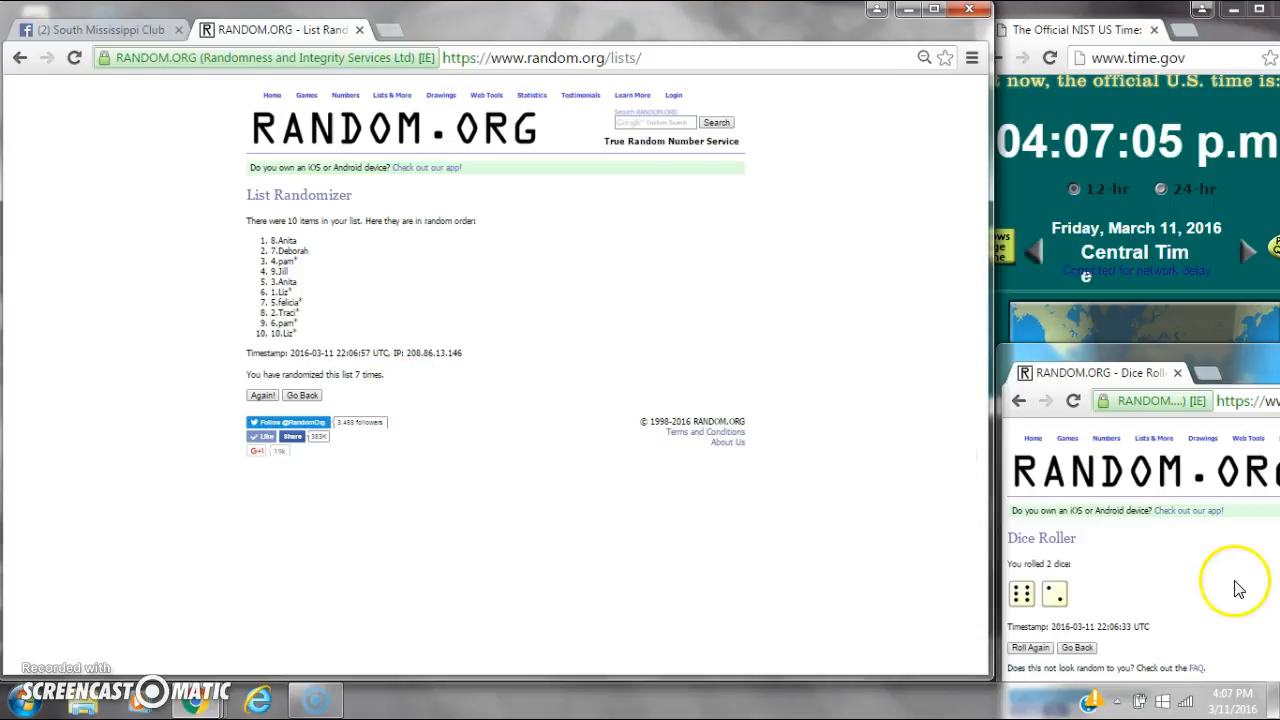
pyautogui.click(1234, 697)
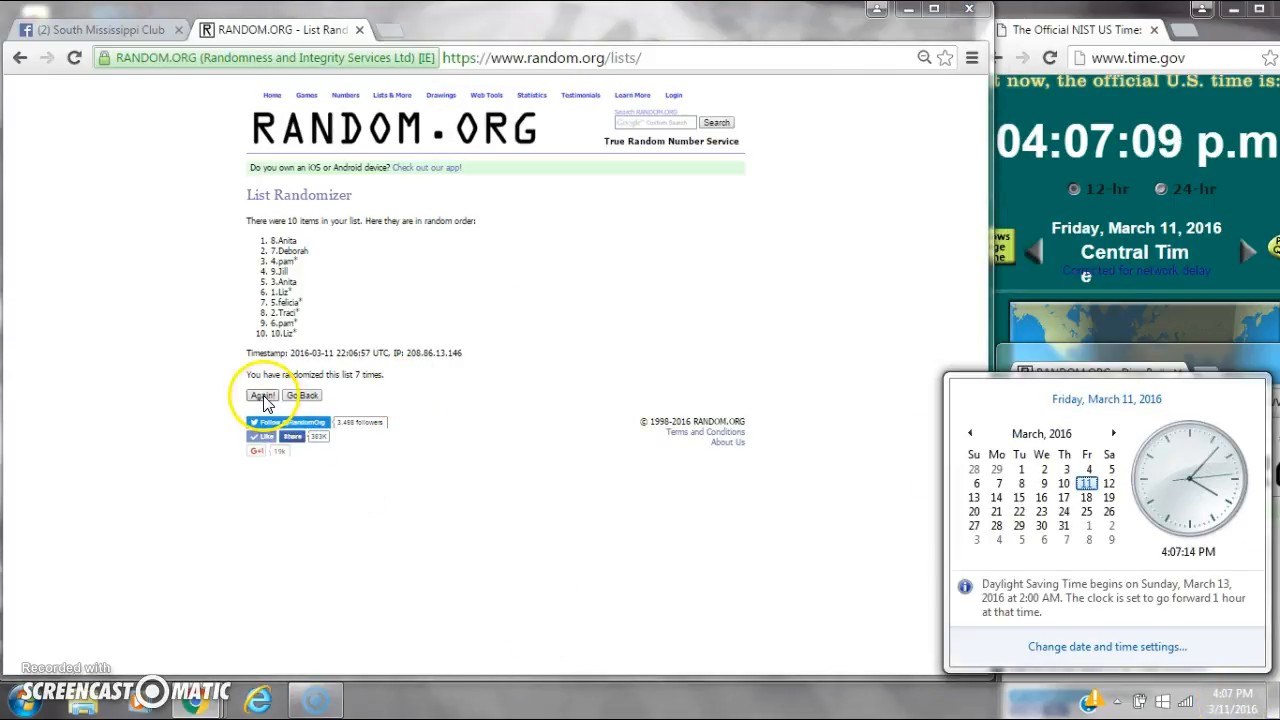
pyautogui.click(262, 395)
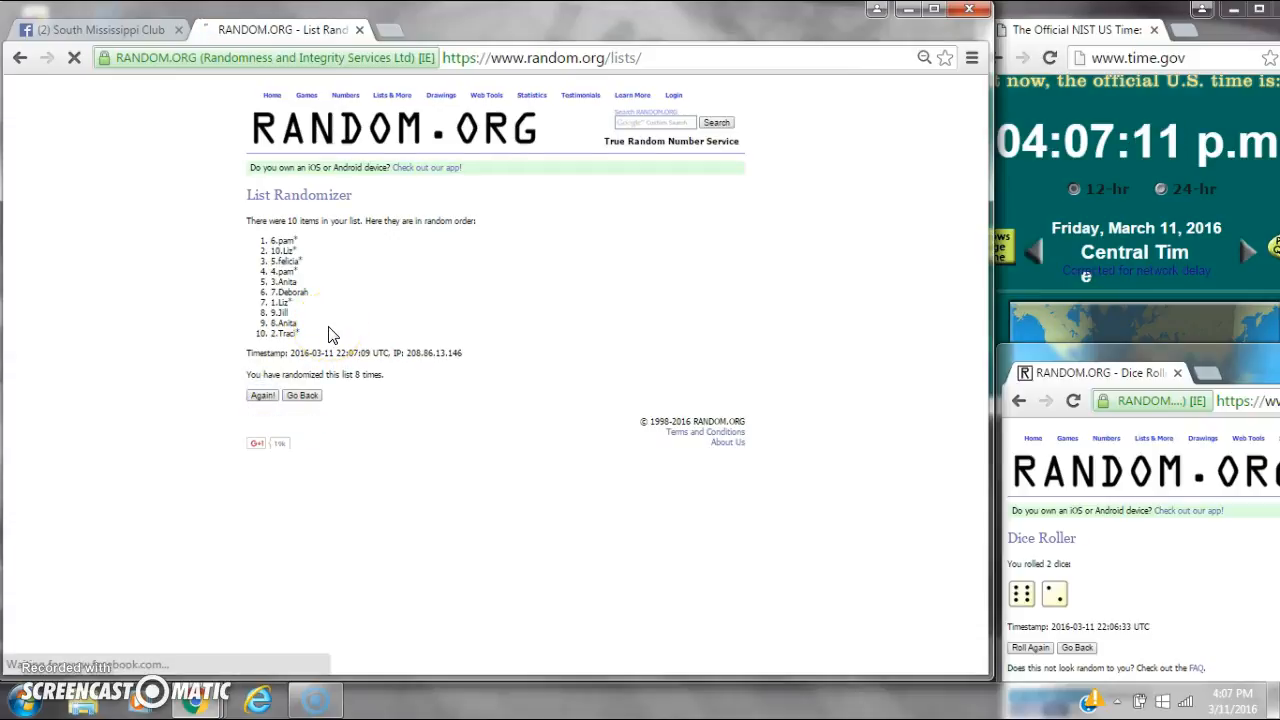
pyautogui.click(100, 29)
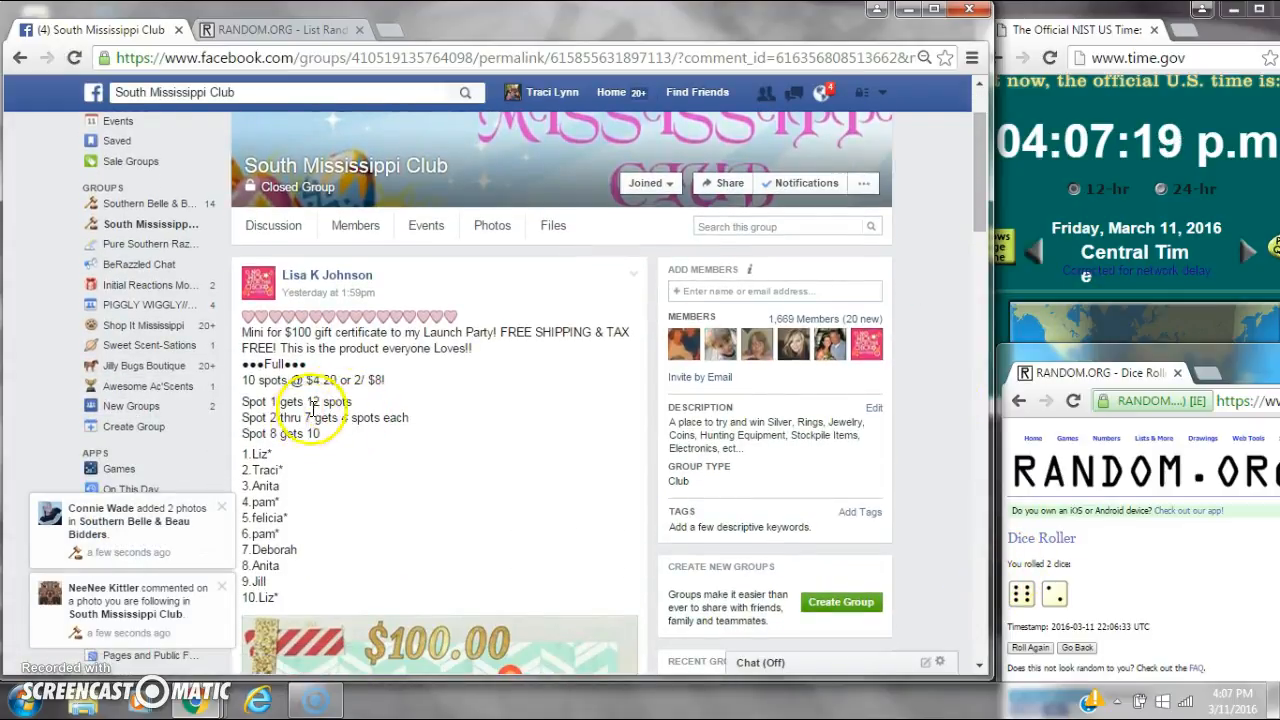
# Compare the shuffled RANDOM.ORG list against the original Facebook spot list, ending on Facebook
pyautogui.click(280, 29)
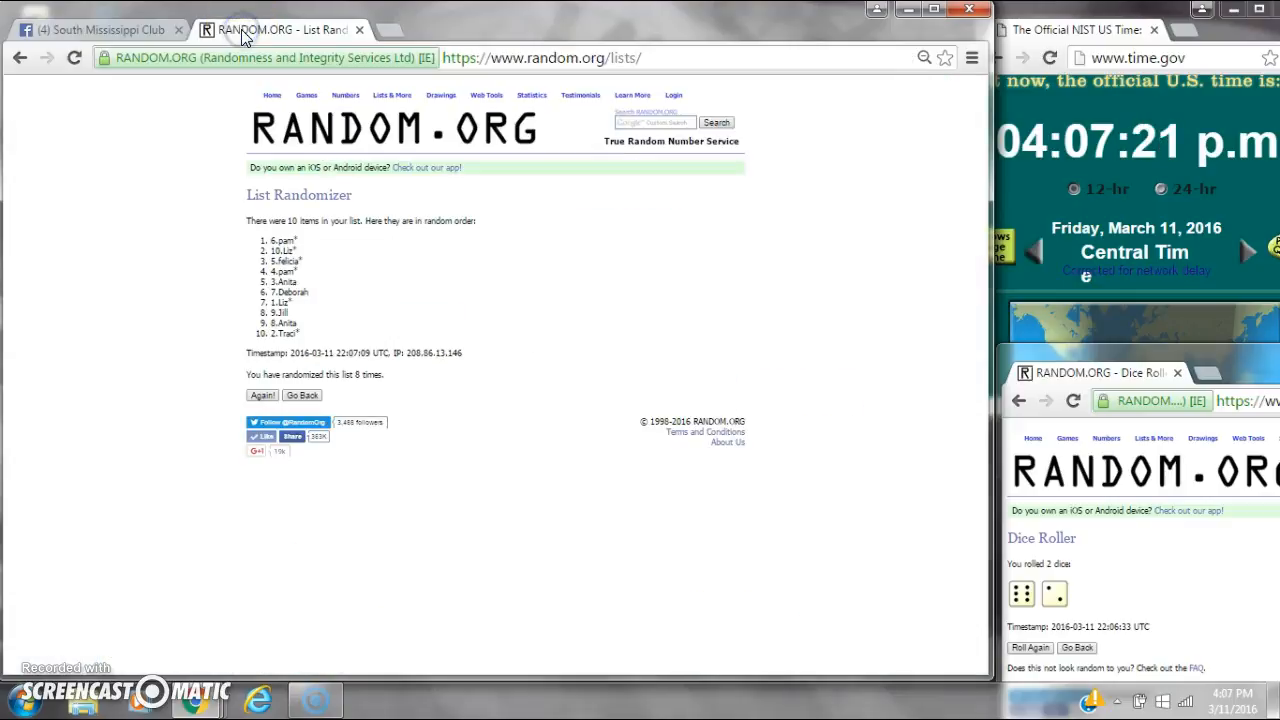
pyautogui.click(95, 29)
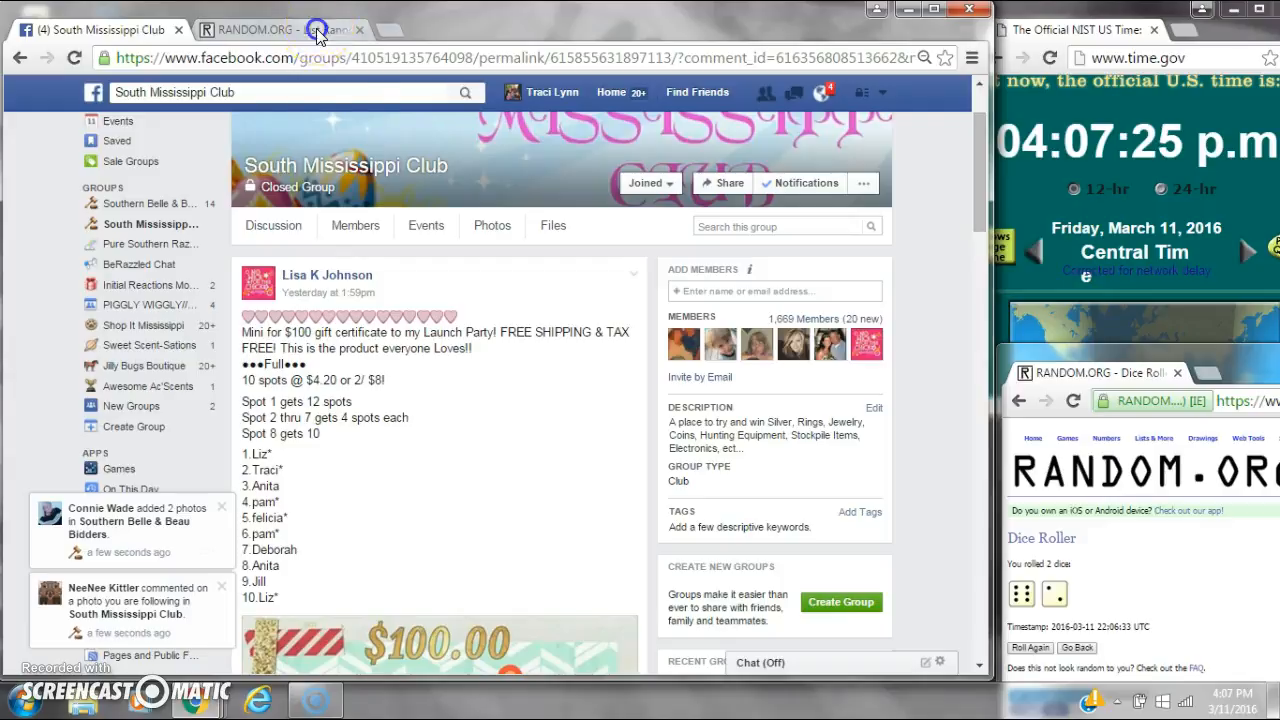
pyautogui.click(260, 29)
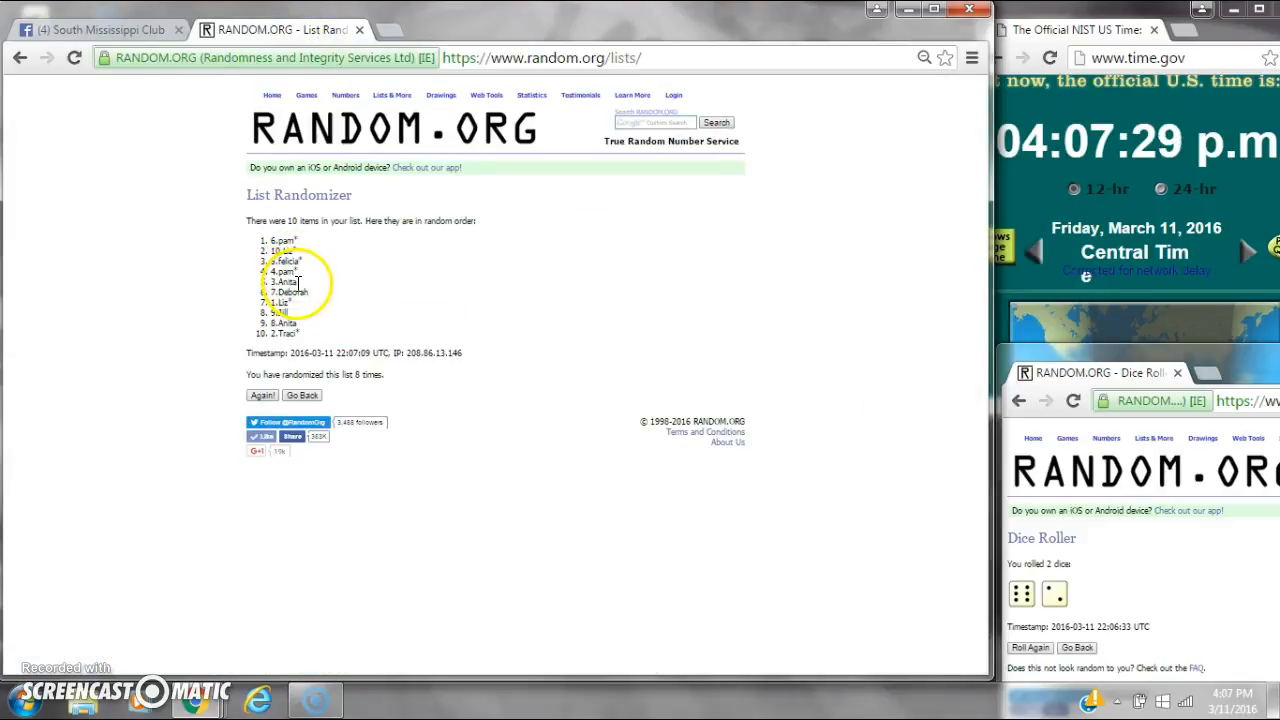
pyautogui.click(95, 29)
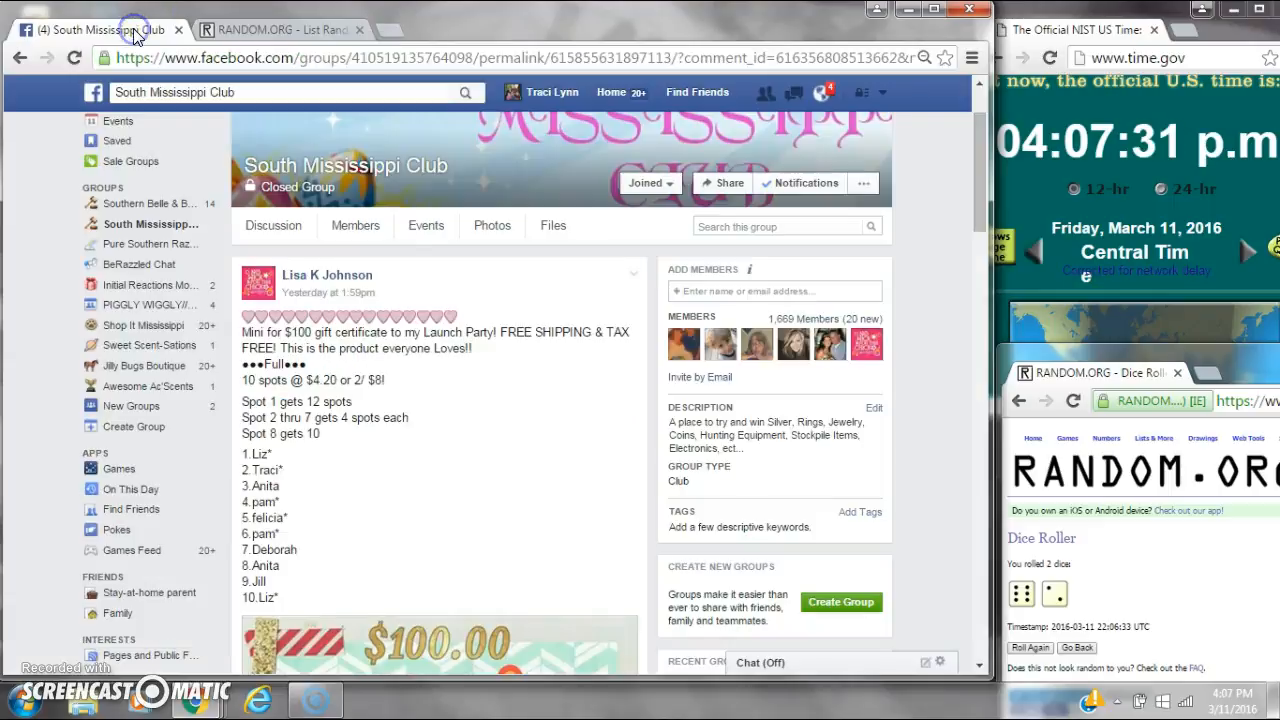
pyautogui.click(280, 29)
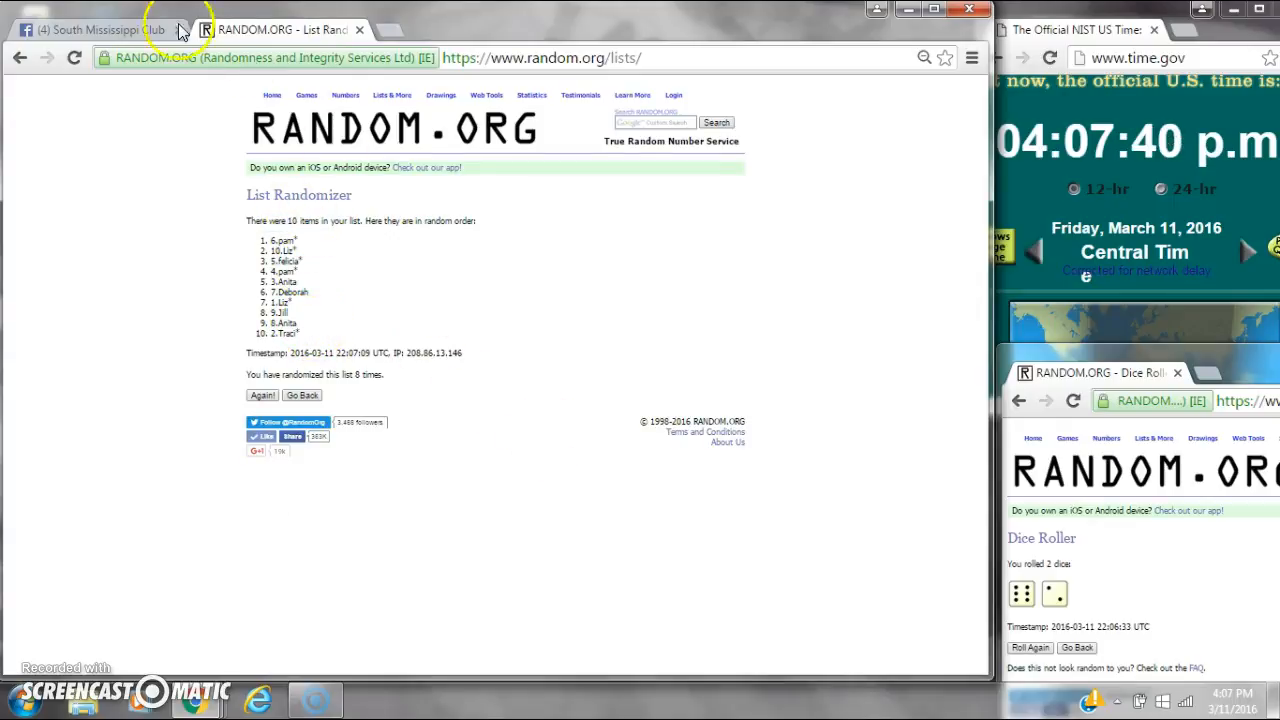
pyautogui.click(90, 29)
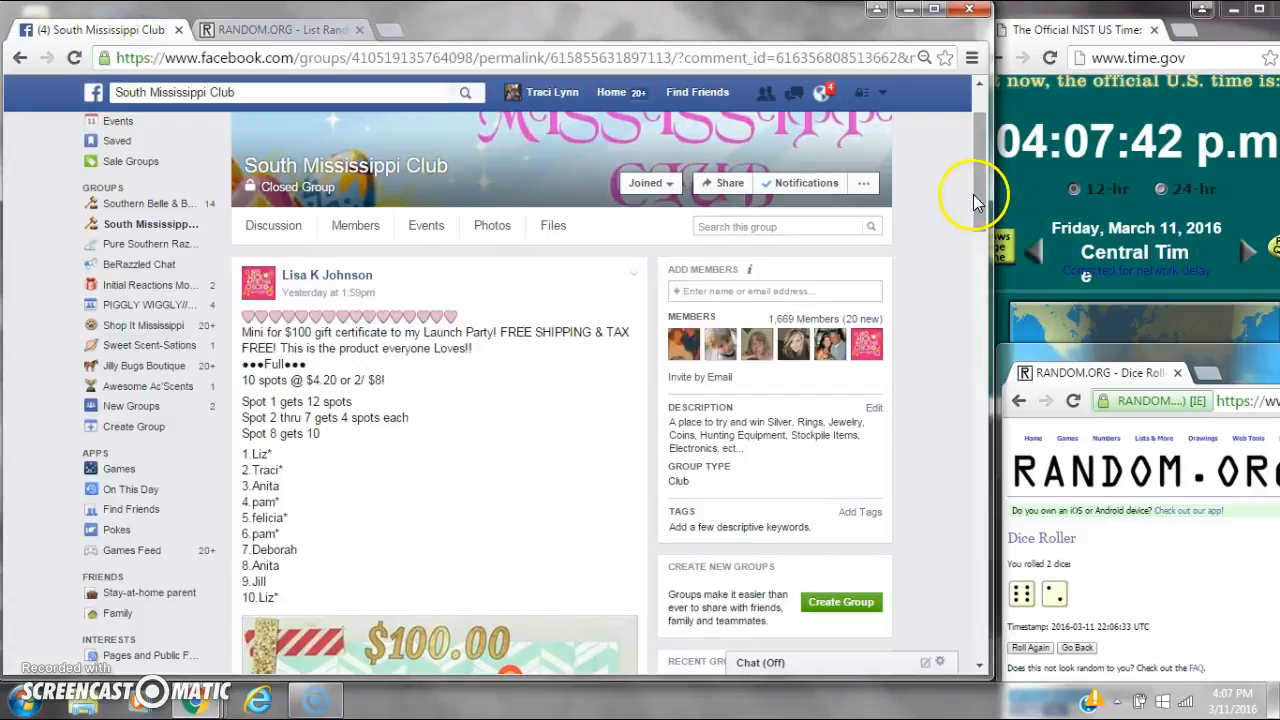
# Comment 'done' below the 'live' comment and bring up the shuffled list
pyautogui.scroll(-3)
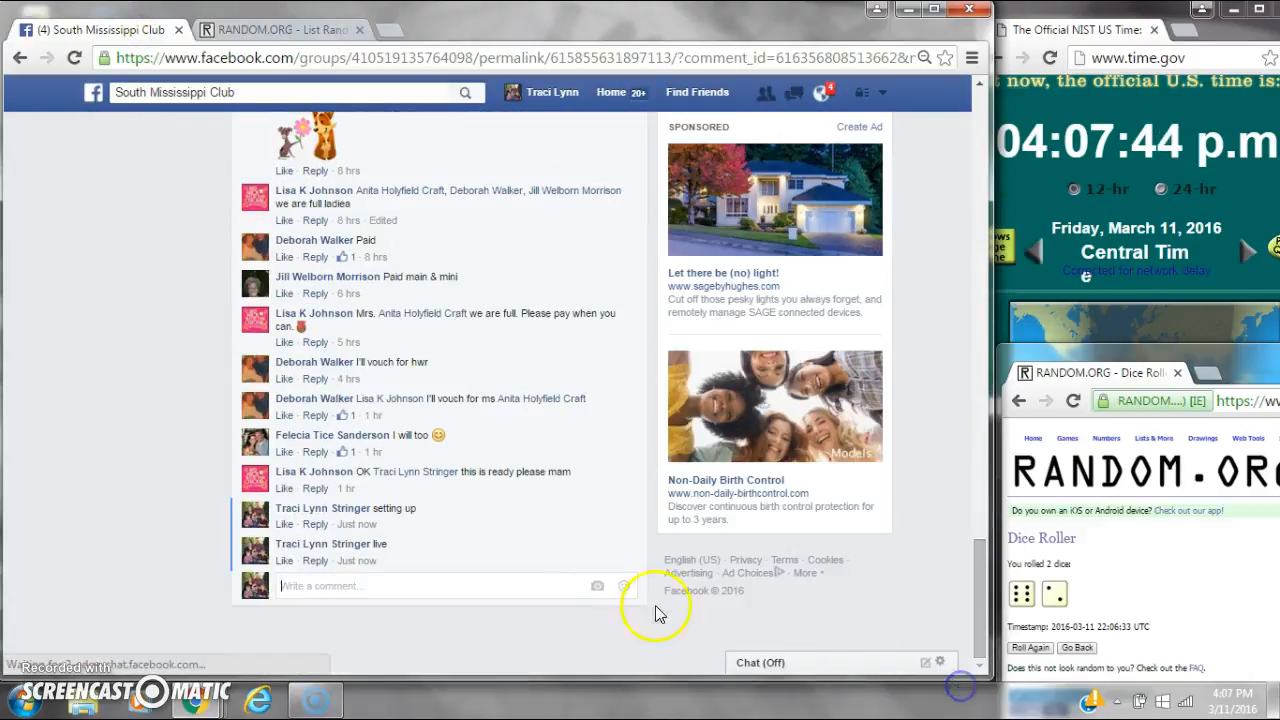
pyautogui.write('one')
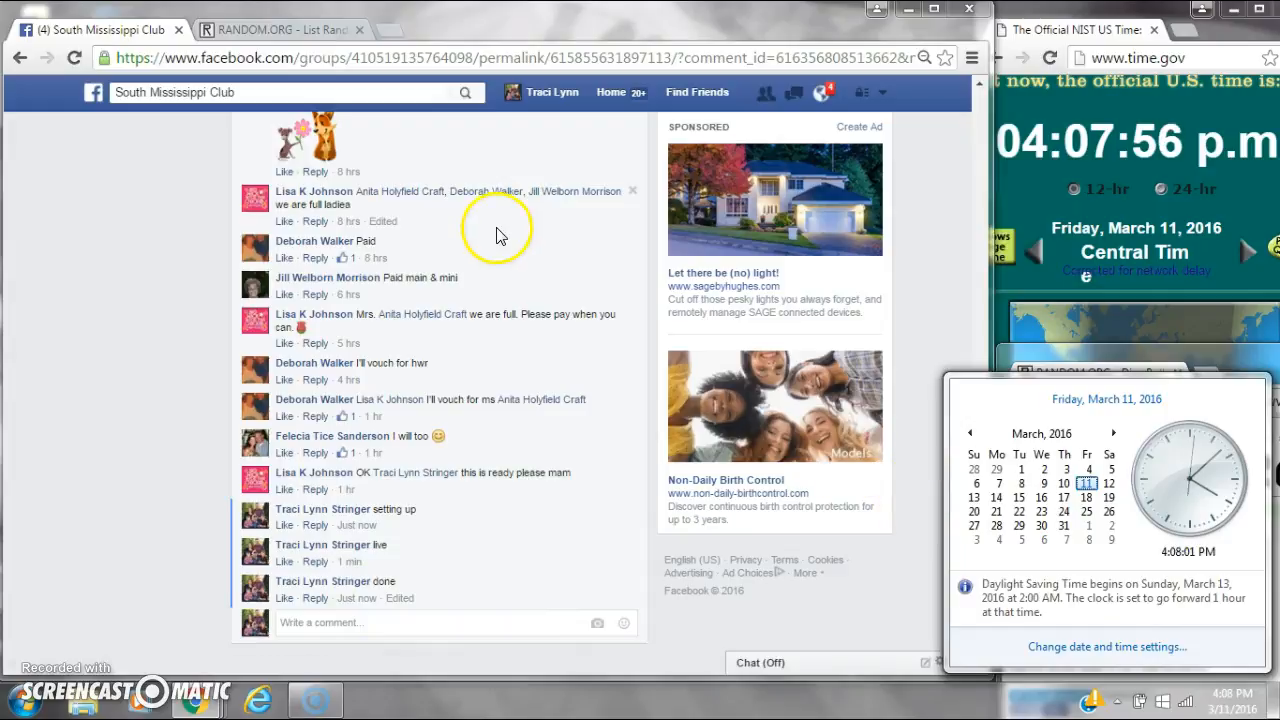
pyautogui.click(280, 29)
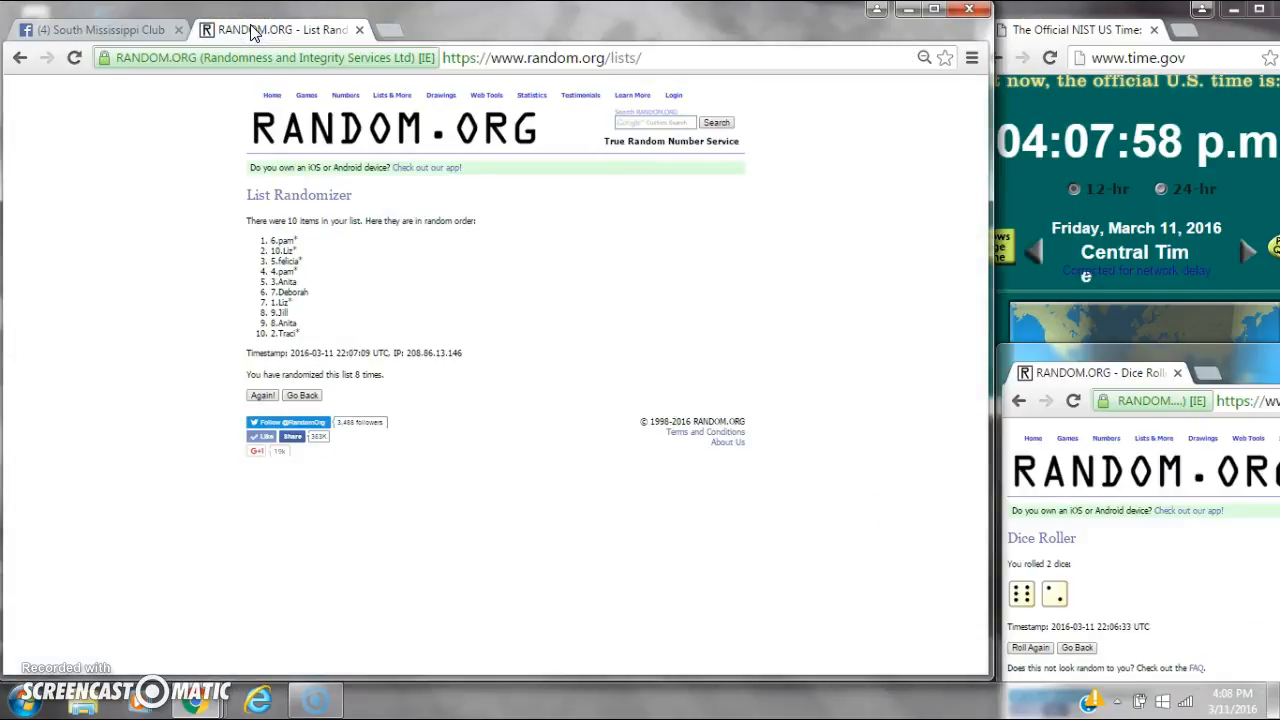